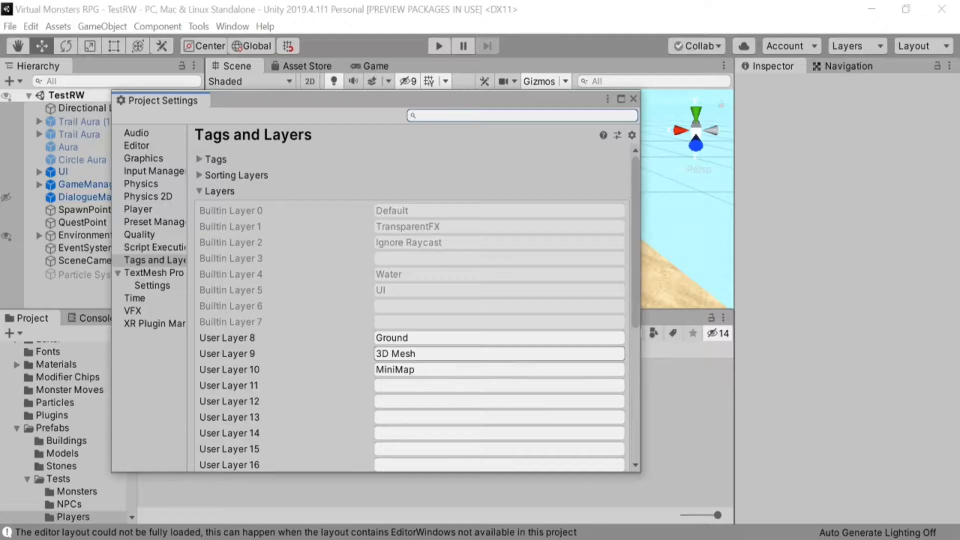
Name user layer 12 'Not Solid' in the Tags and Layers settings.
type("Not Solid")
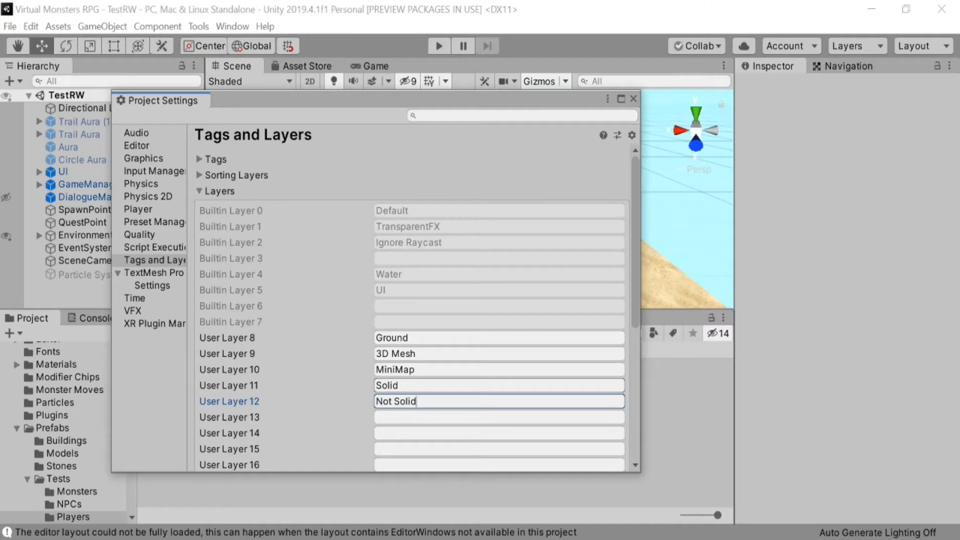
Show the Physics settings' Layer Collision Matrix listing the Solid and Not Solid layers.
left_click(140, 184)
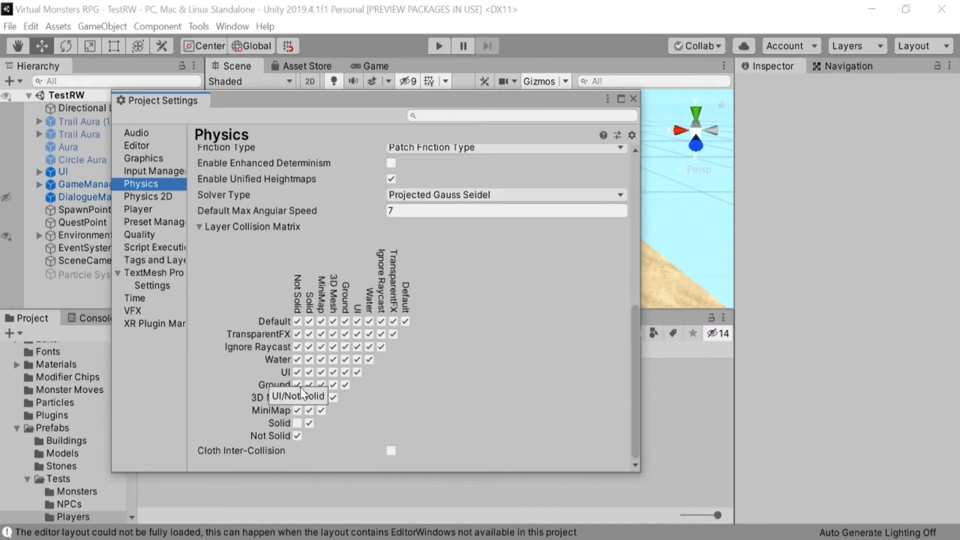
mouse_move(552, 405)
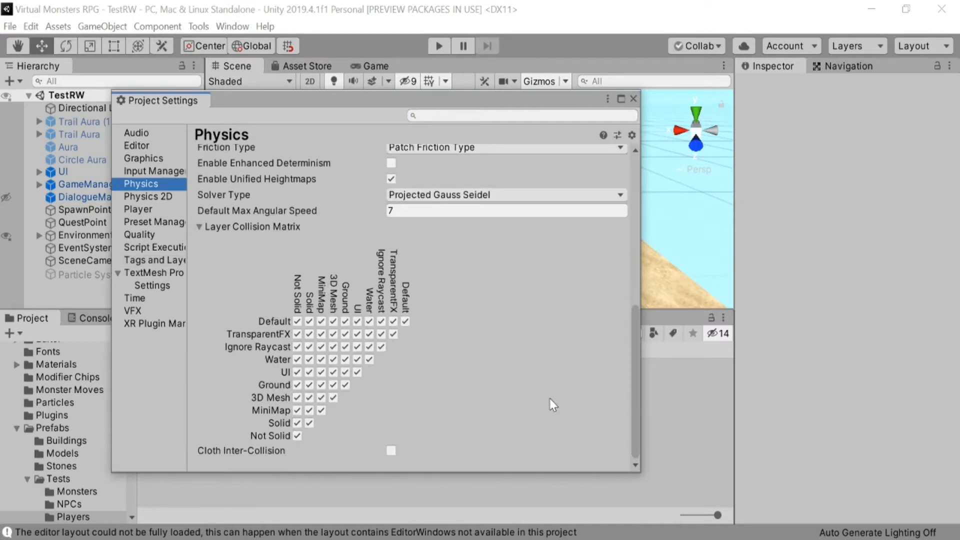
left_click(634, 99)
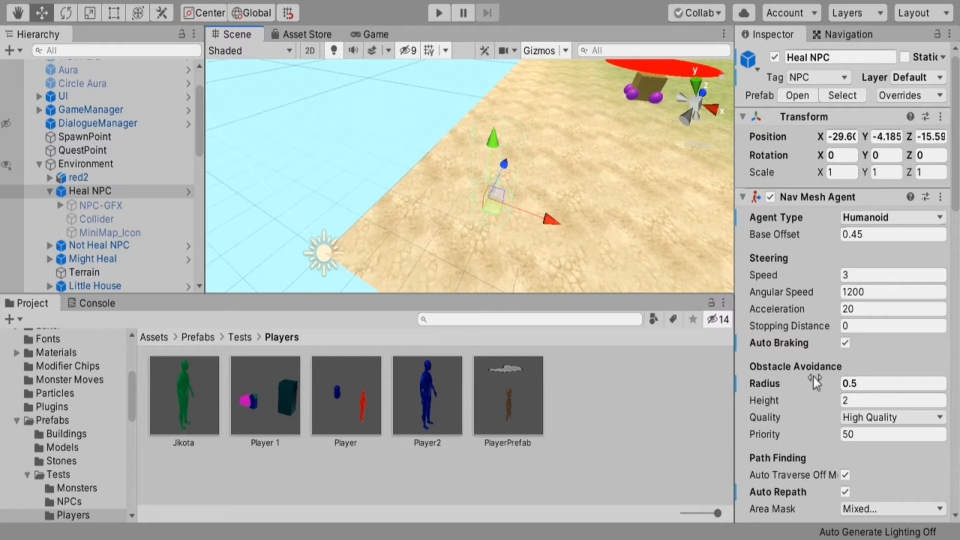
Set Heal NPC's Nav Mesh Agent obstacle avoidance radius to 0.1.
left_click(891, 383)
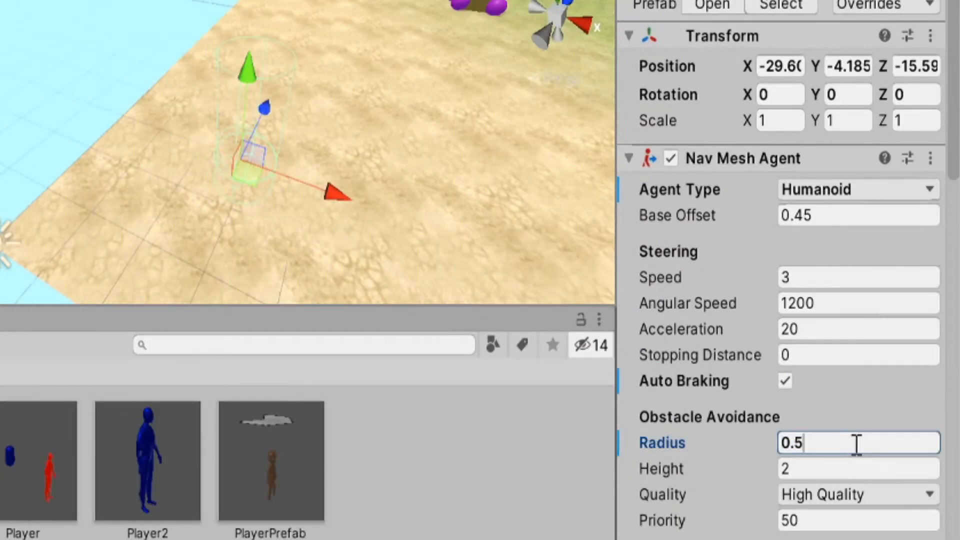
type("0.1")
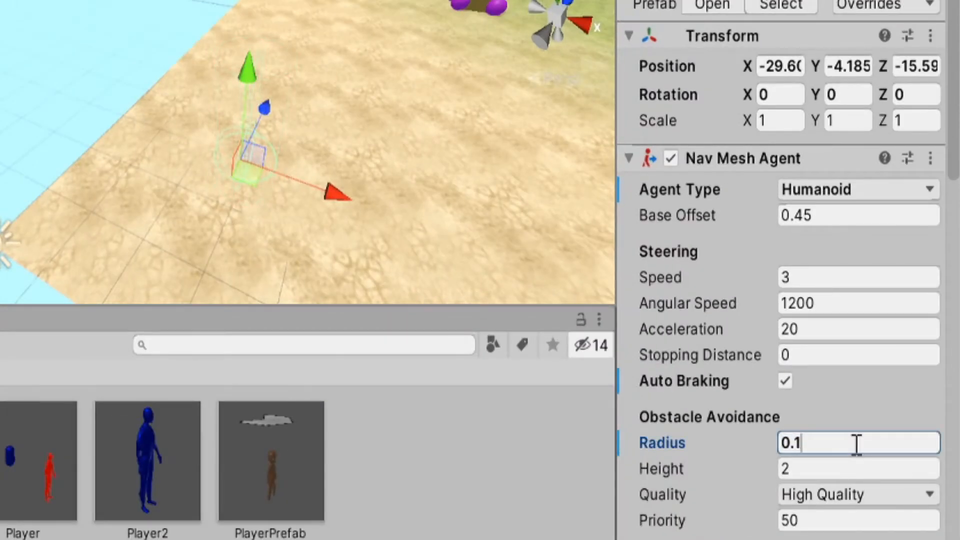